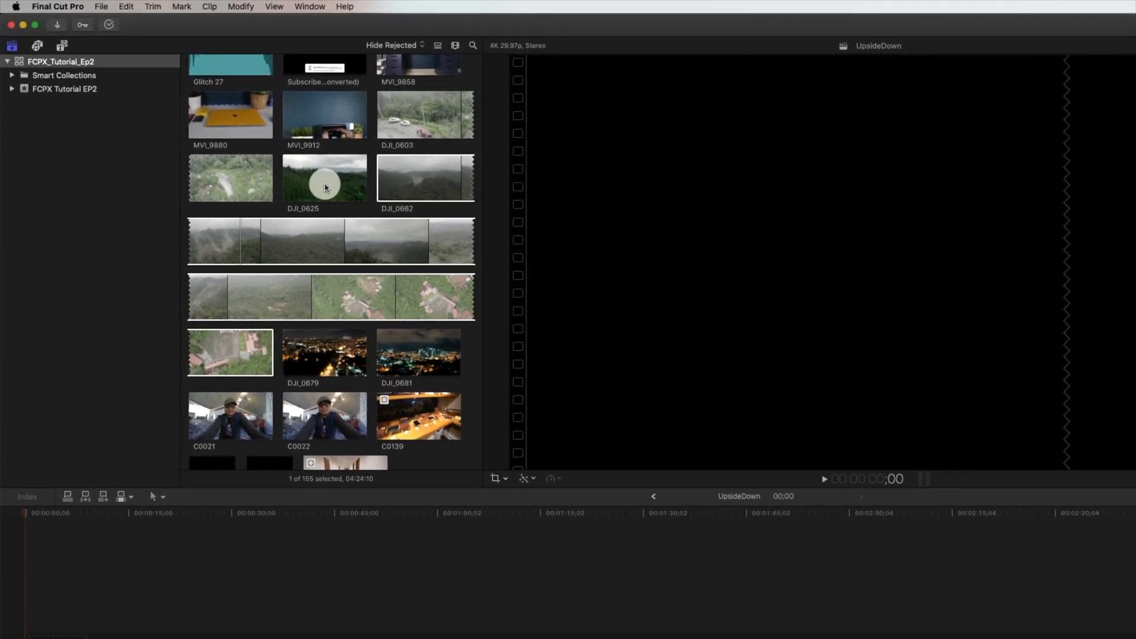
Step: Select the DJI_0625 drone clip in the browser
left_click(324, 178)
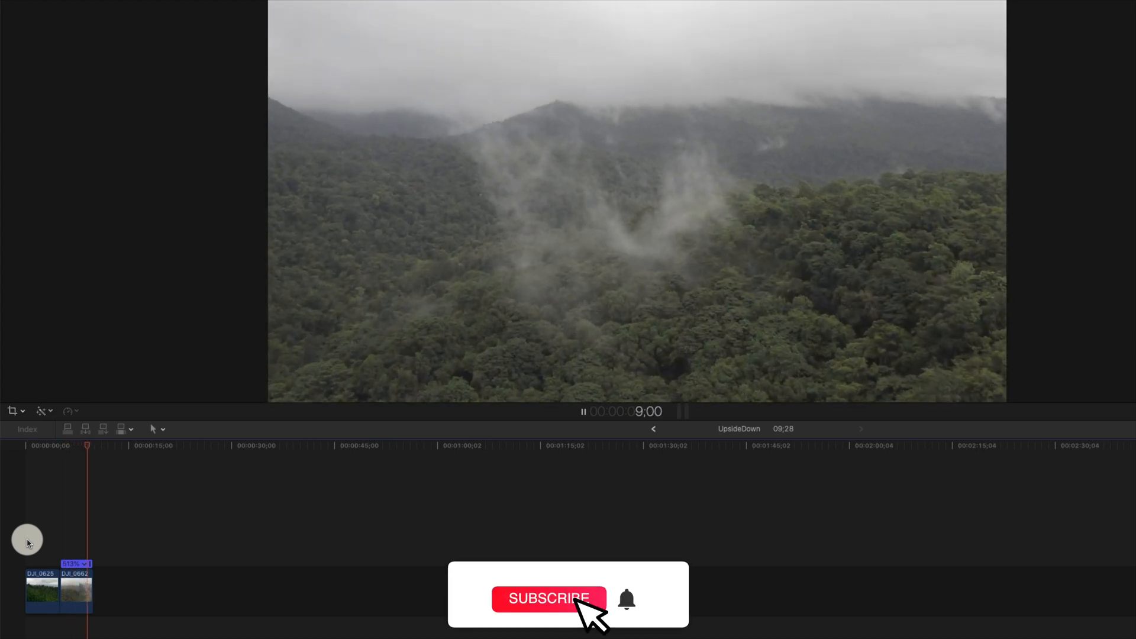
Step: Select DJI_0662 in the timeline and reveal its Inspector transform settings
left_click(547, 599)
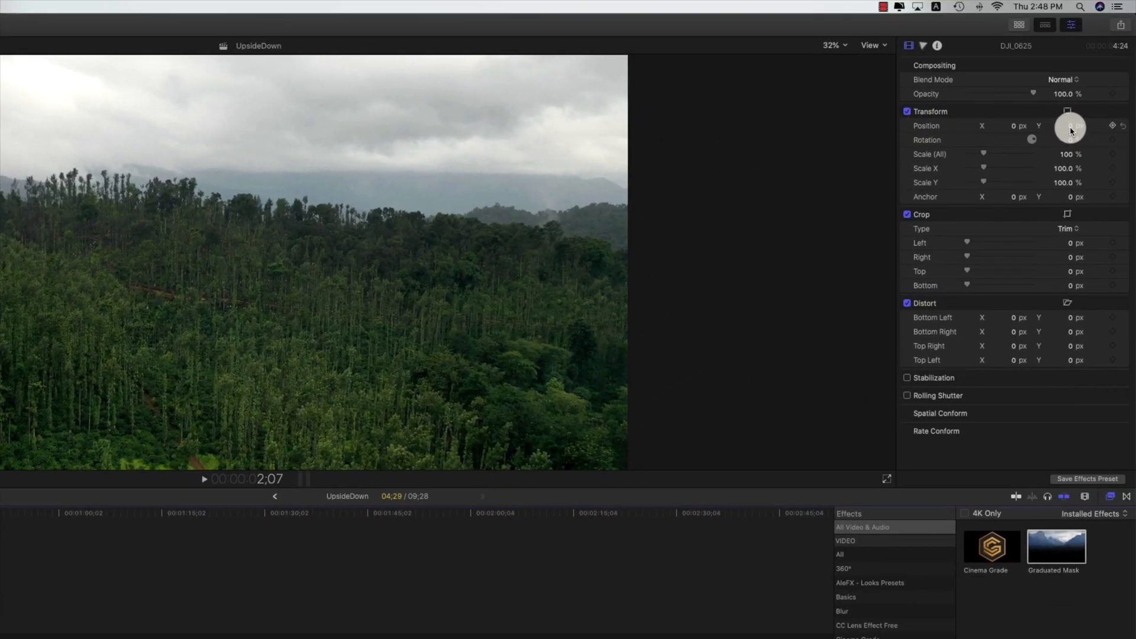
left_click_drag(1071, 125, 1071, 290)
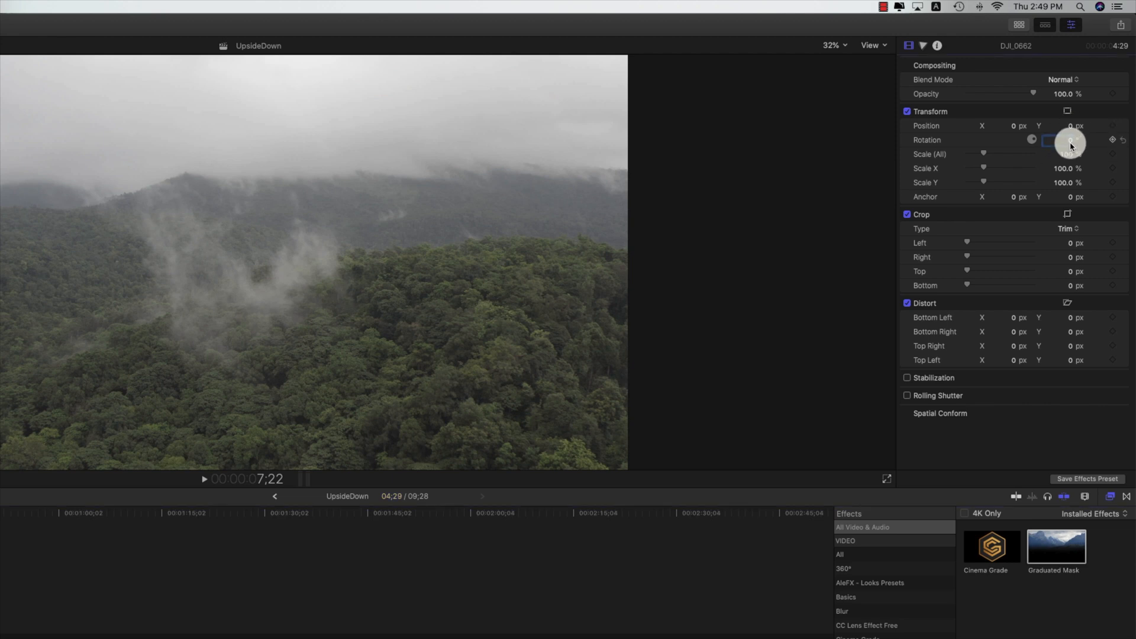
Step: Enter 180 for the clip's rotation and set its Position Y to 848 px
type("180.")
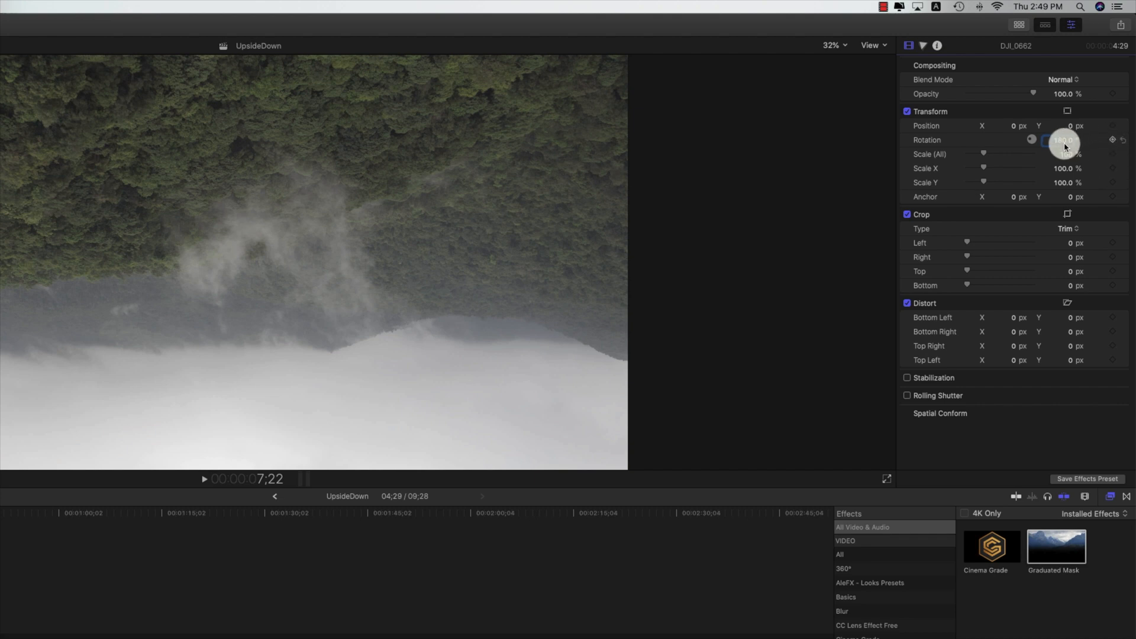
left_click(1057, 140)
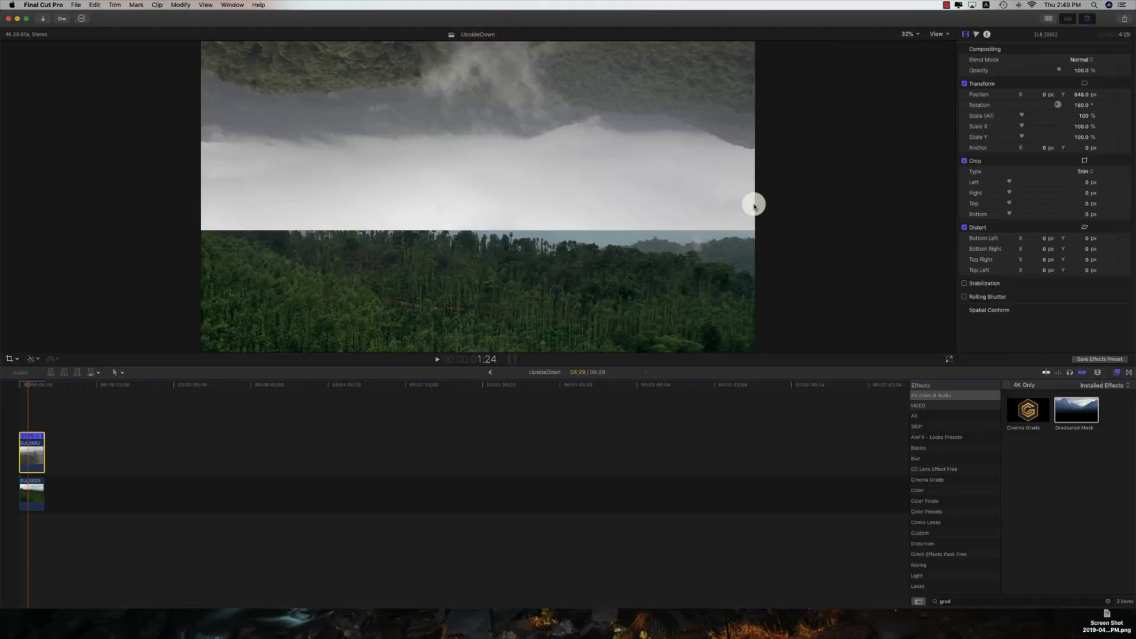
mouse_move(548, 226)
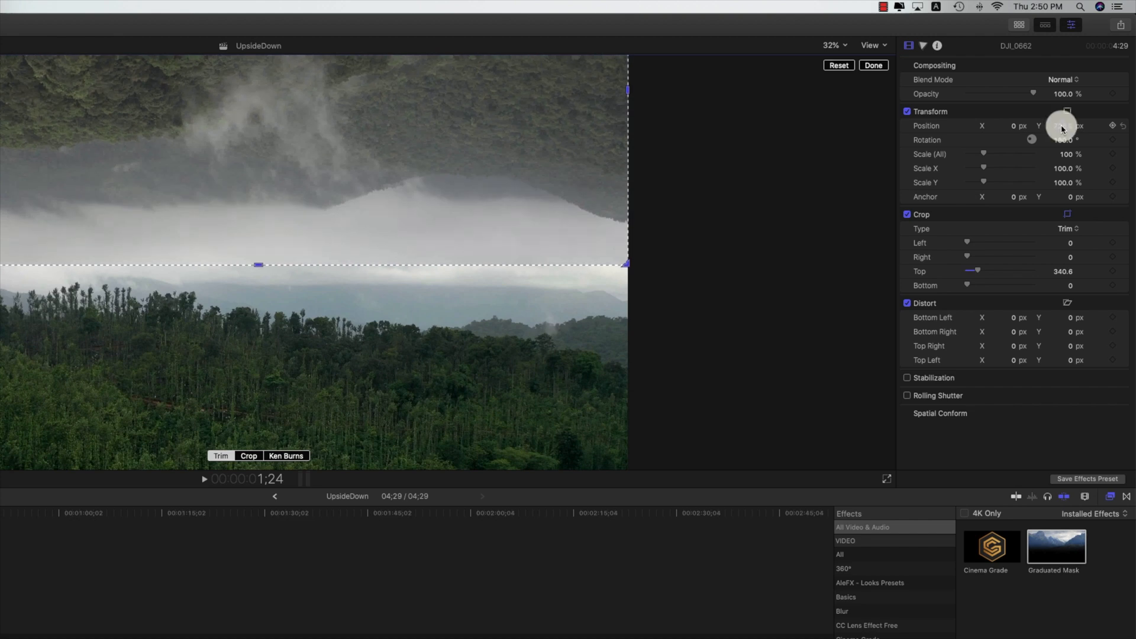
Step: Nudge the flipped clip vertically so its sky meets the forest clip's sky
left_click_drag(257, 264, 258, 263)
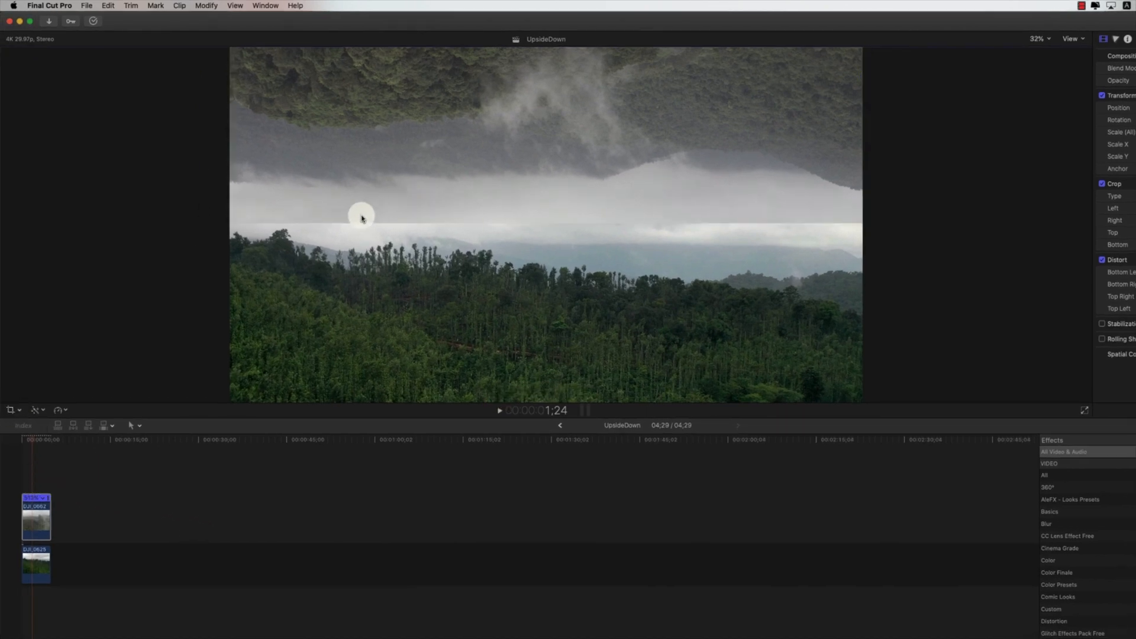
mouse_move(504, 231)
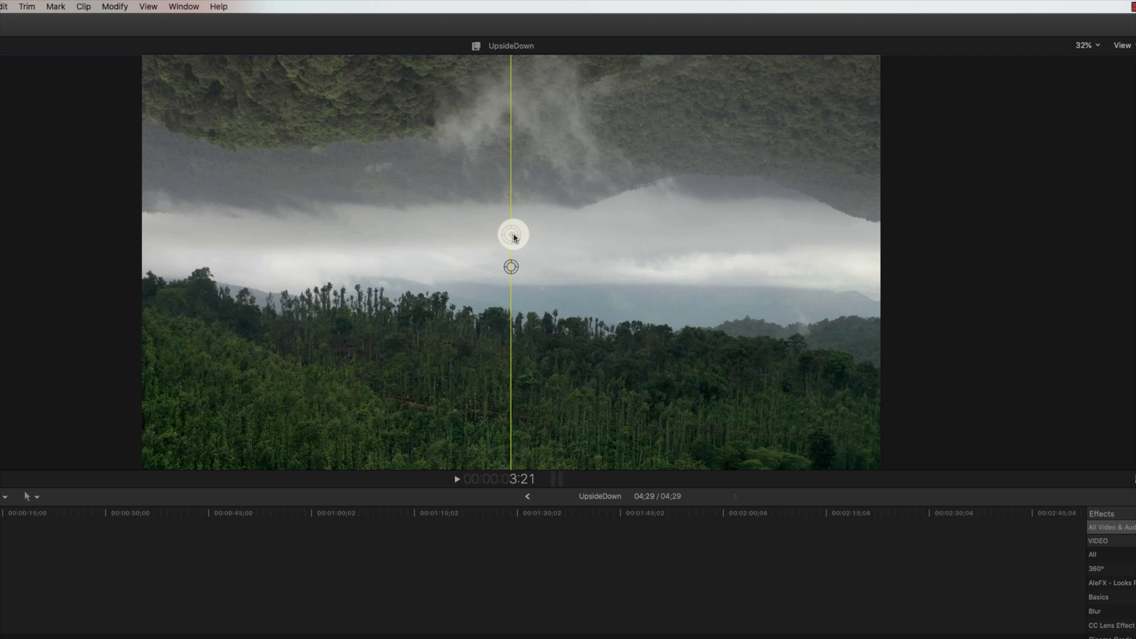
Step: Set the graduated mask's fade start and end handles across the seam
left_click_drag(512, 235, 507, 271)
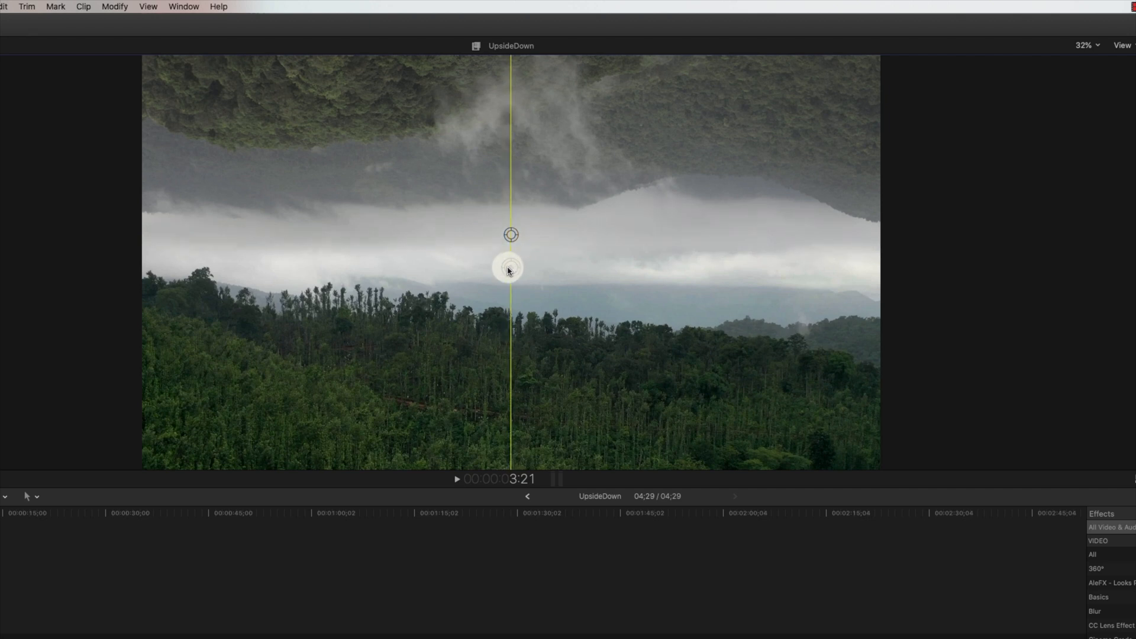
left_click_drag(508, 271, 511, 238)
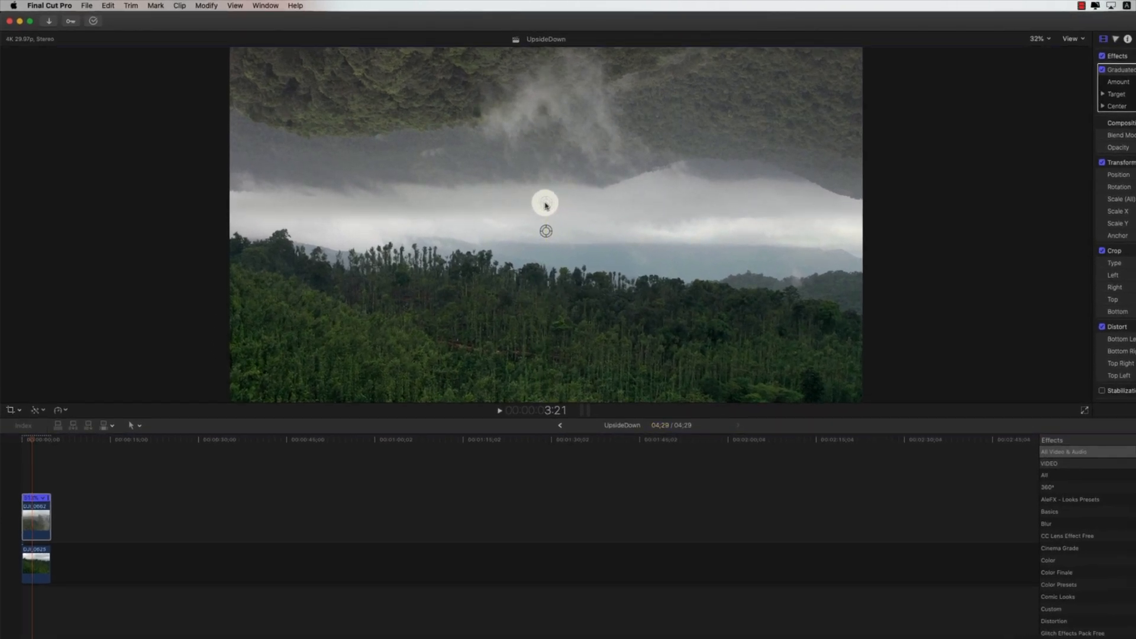
mouse_move(37, 579)
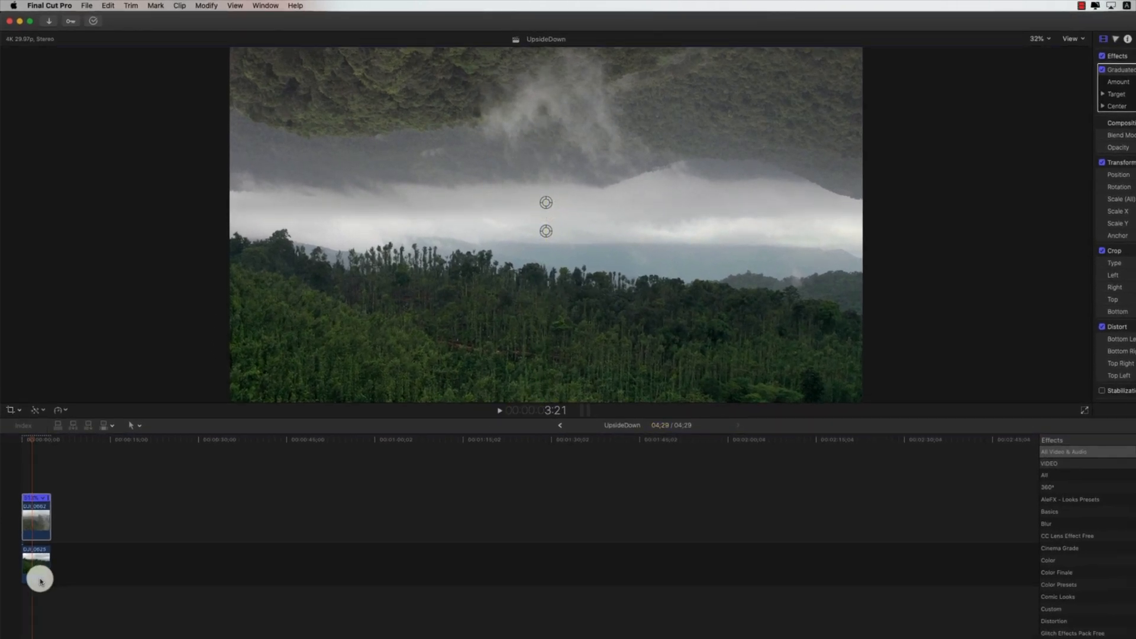